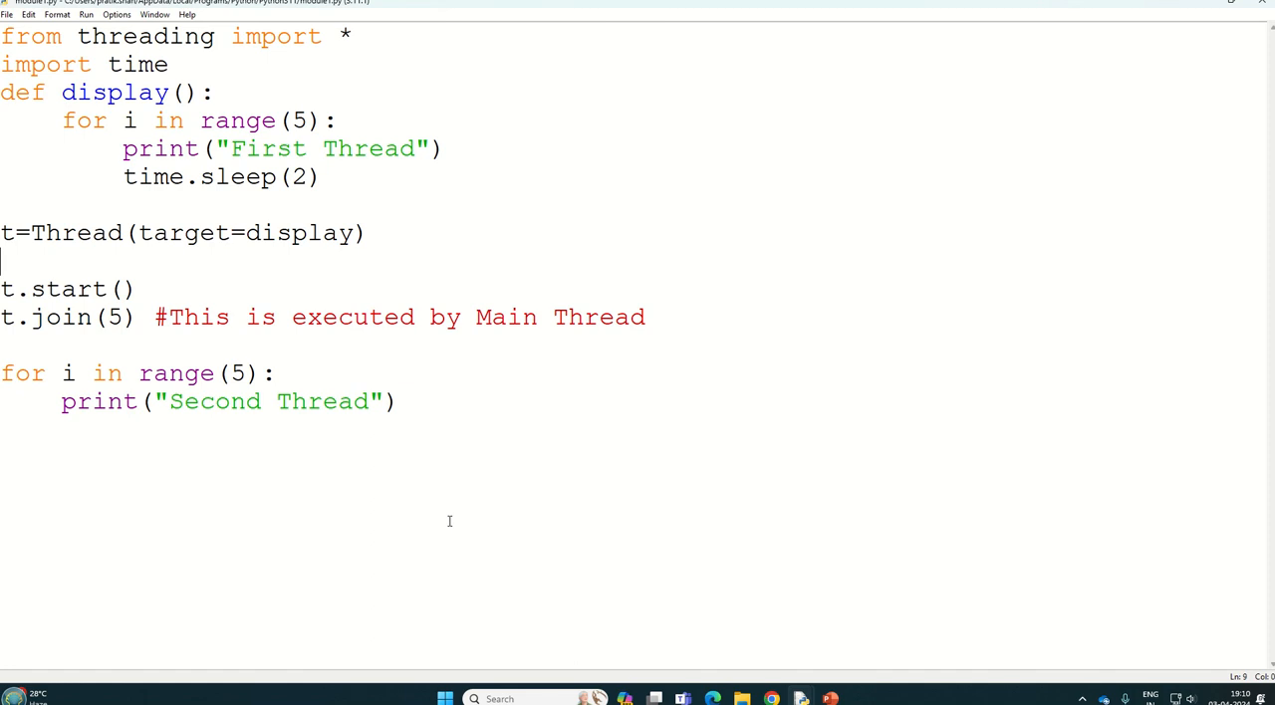
mouse_move(33, 317)
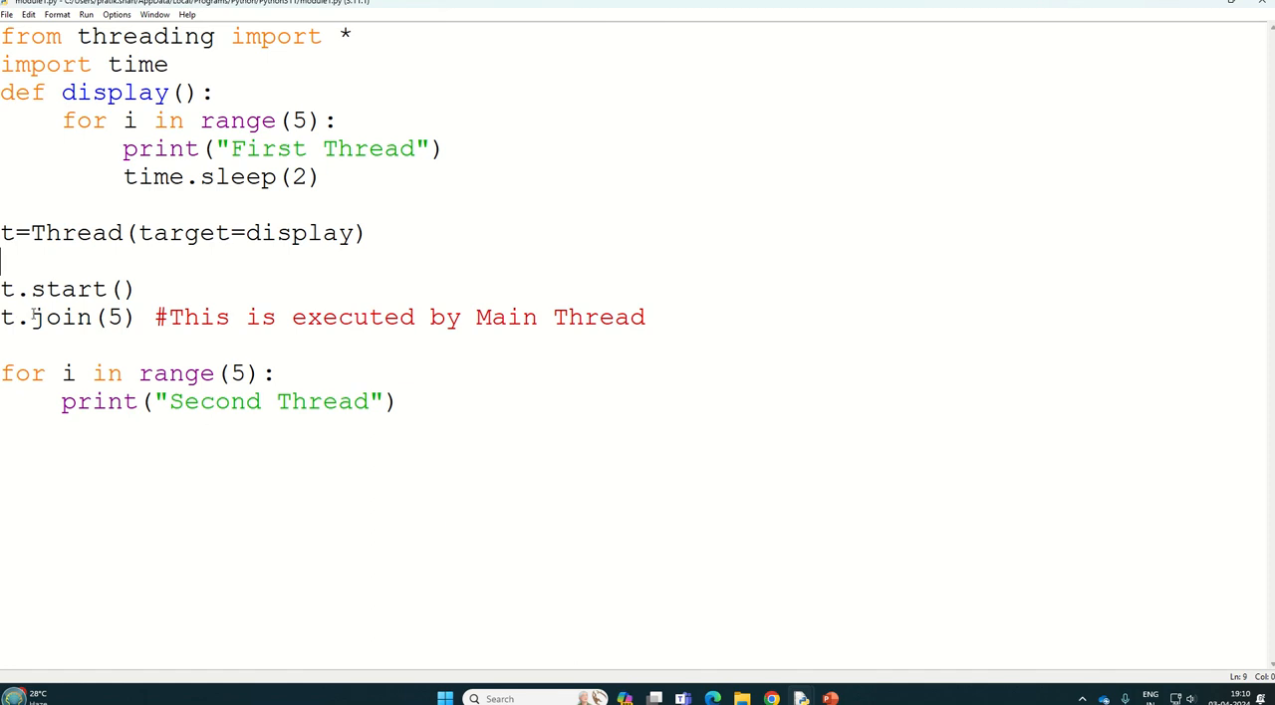
Step: Run module1.py with F5 so the restarted shell prints the First Thread output
double_click(62, 316)
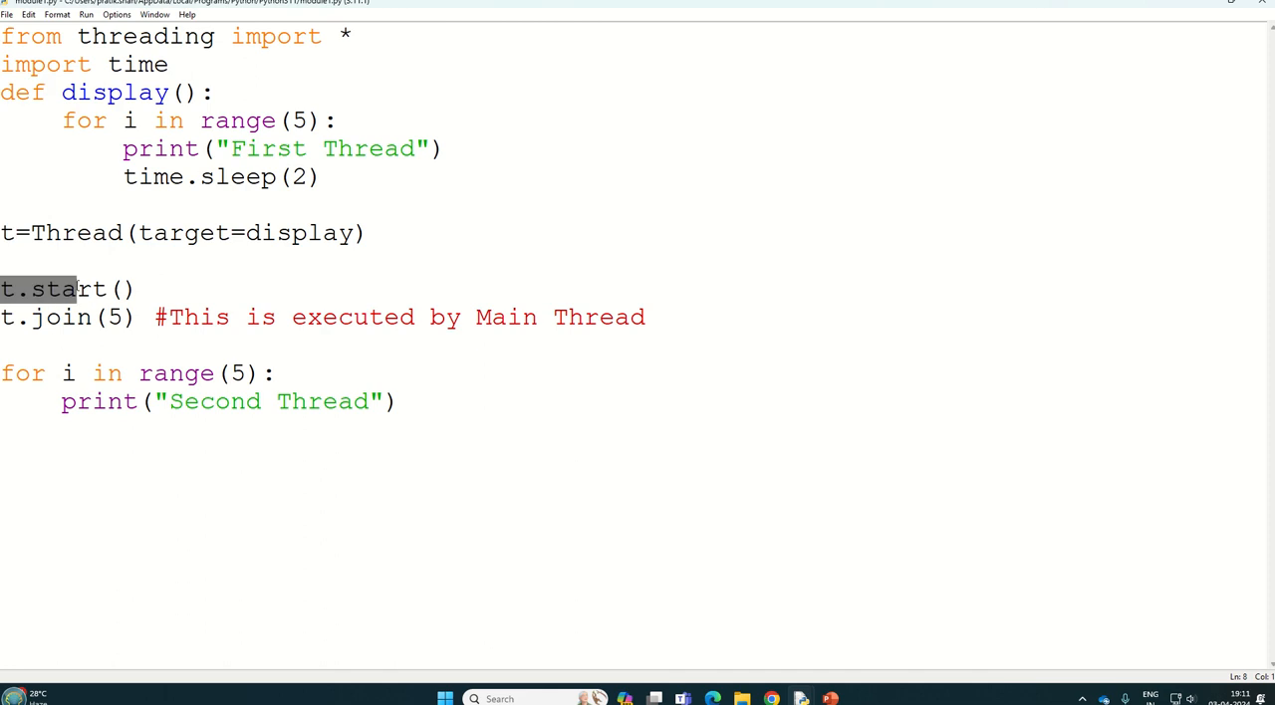
click(118, 289)
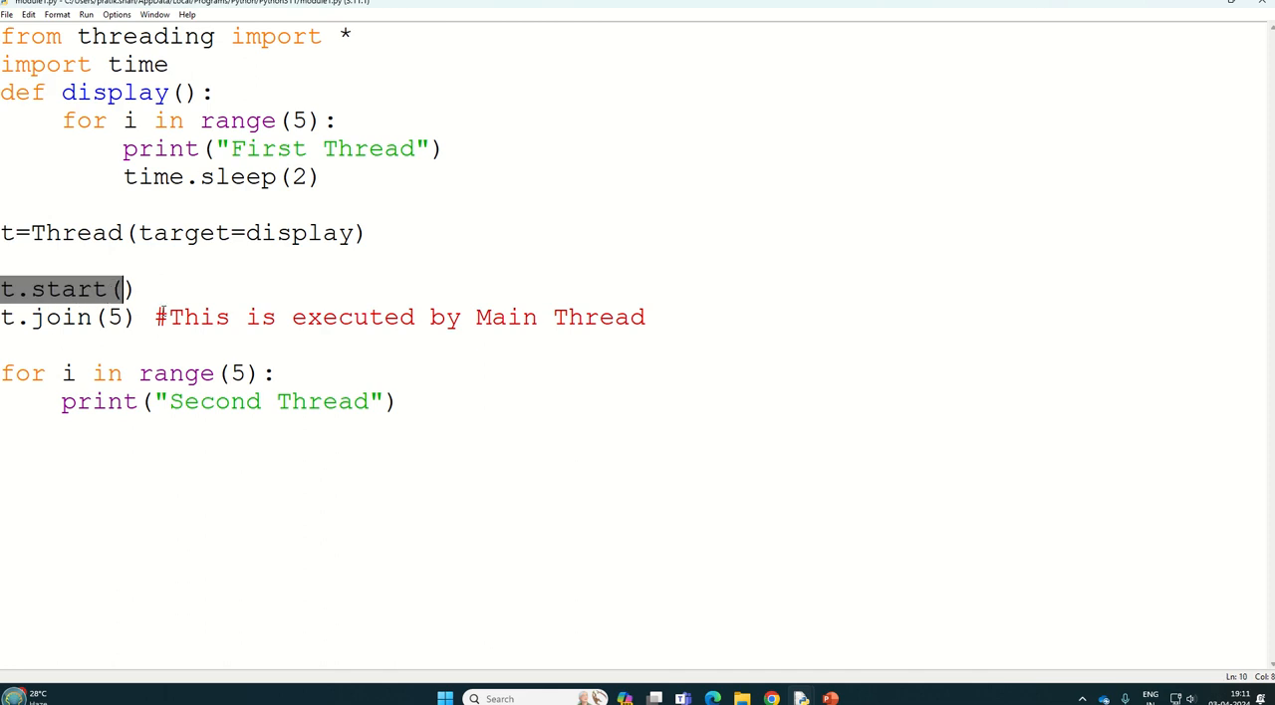
mouse_move(18, 326)
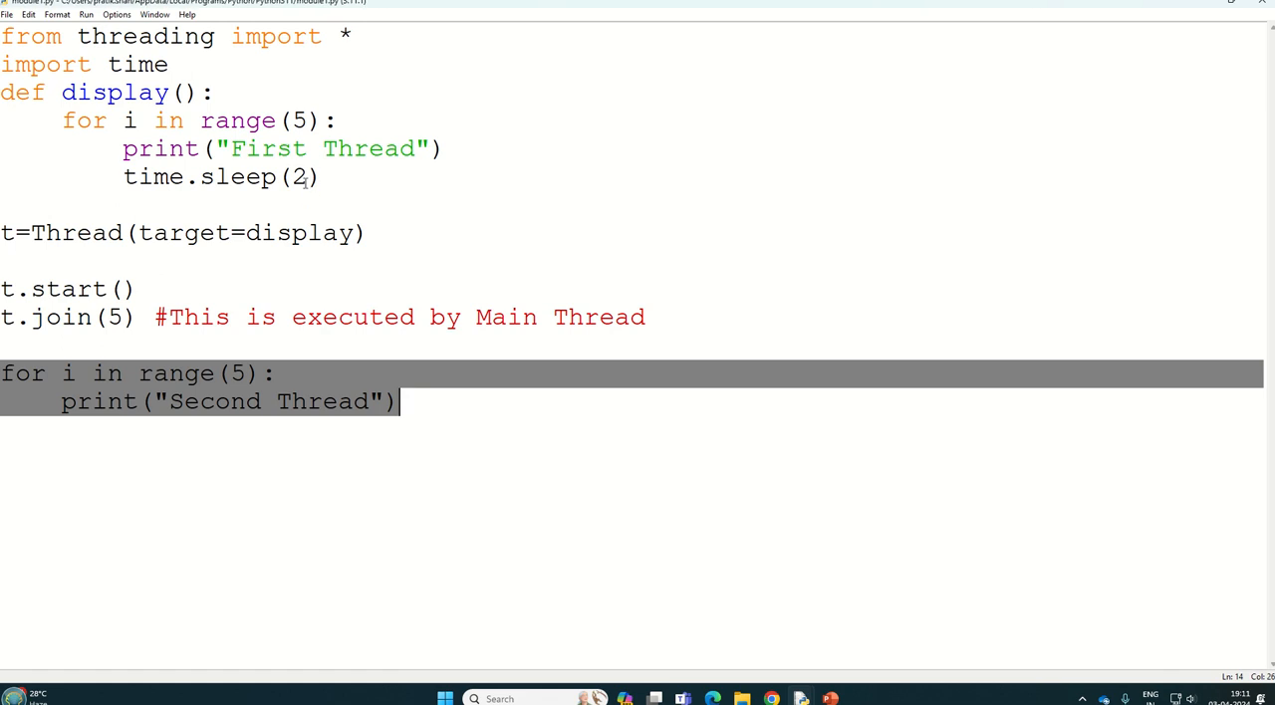
key(F5)
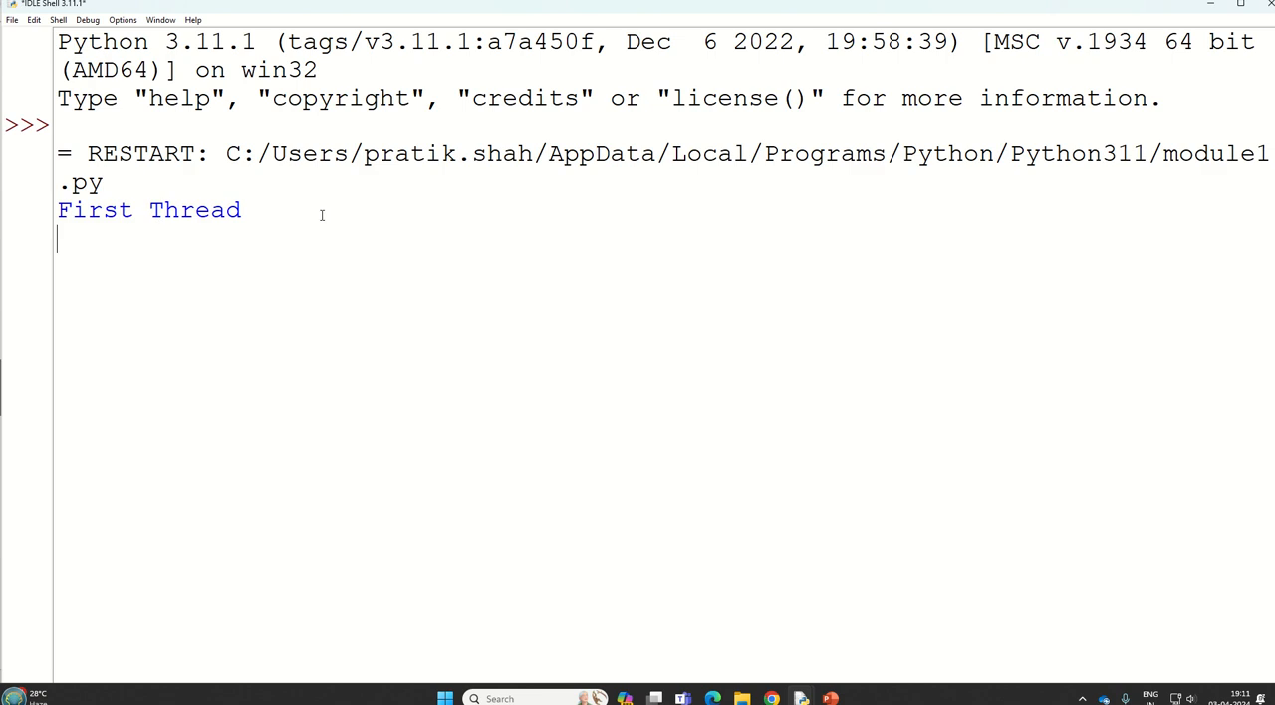